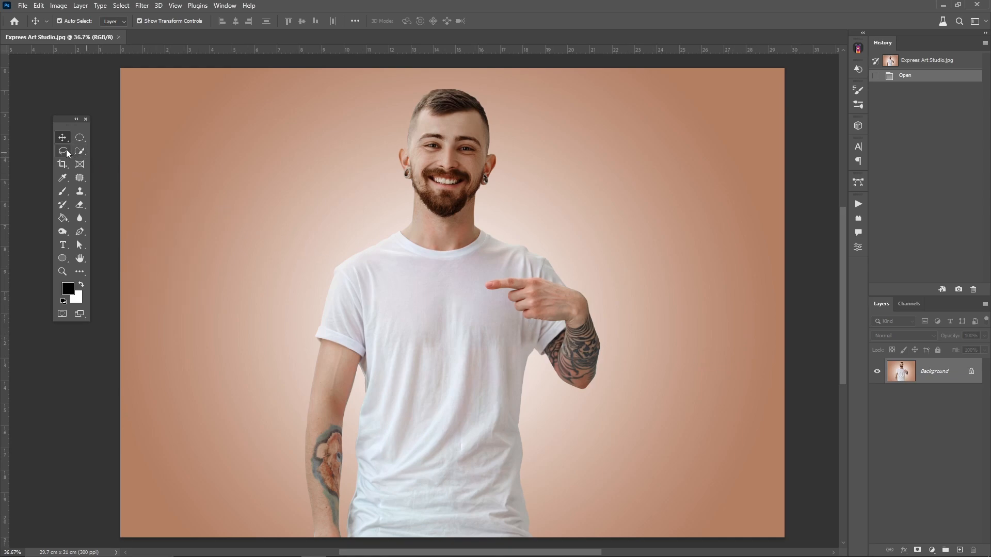
- Lasso an irregular hole shape on the T-shirt chest and fill it solid black with the Paint Bucket
{"action": "left_click", "coordinate": [63, 151]}
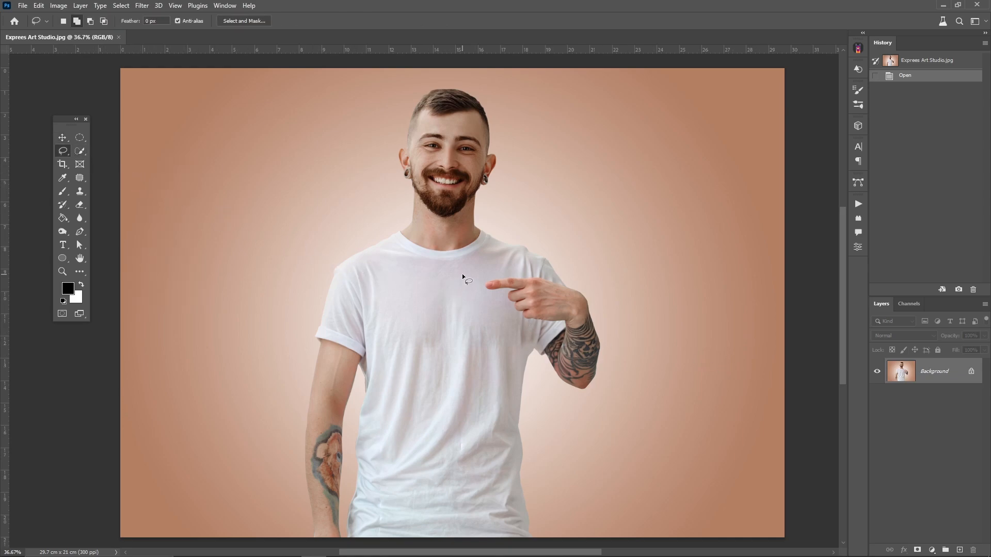
{"action": "left_click_drag", "start_coordinate": [466, 277], "coordinate": [420, 317]}
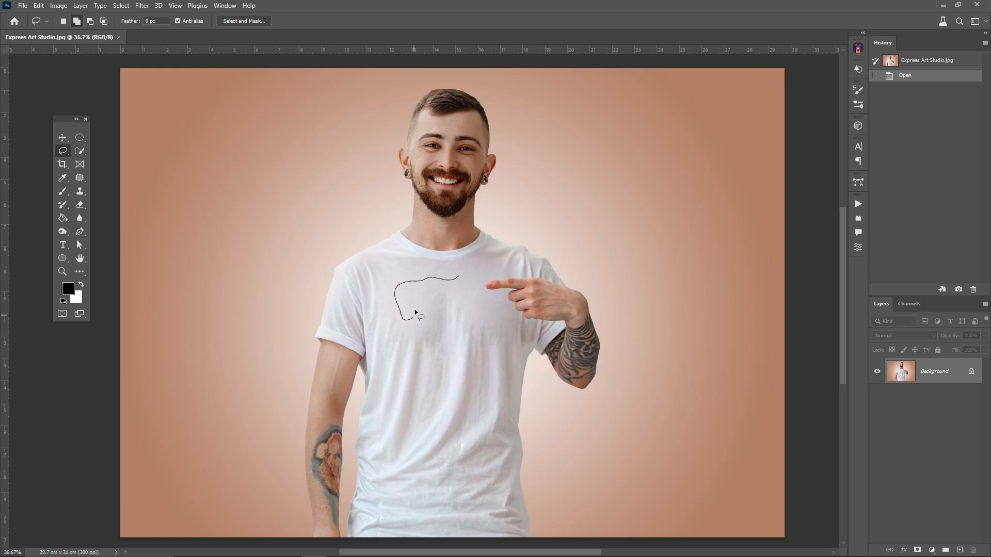
{"action": "left_click_drag", "start_coordinate": [414, 316], "coordinate": [480, 275]}
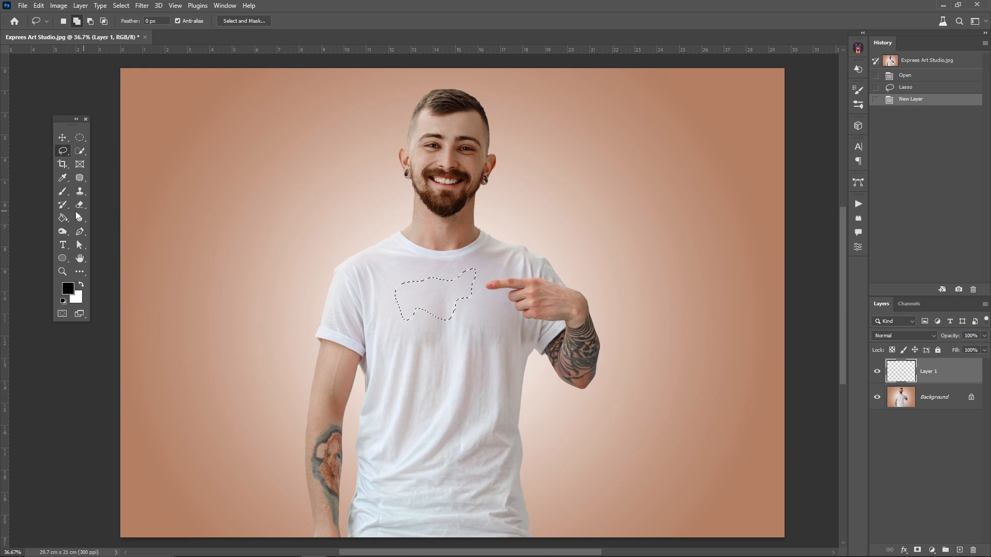
{"action": "left_click", "coordinate": [63, 217]}
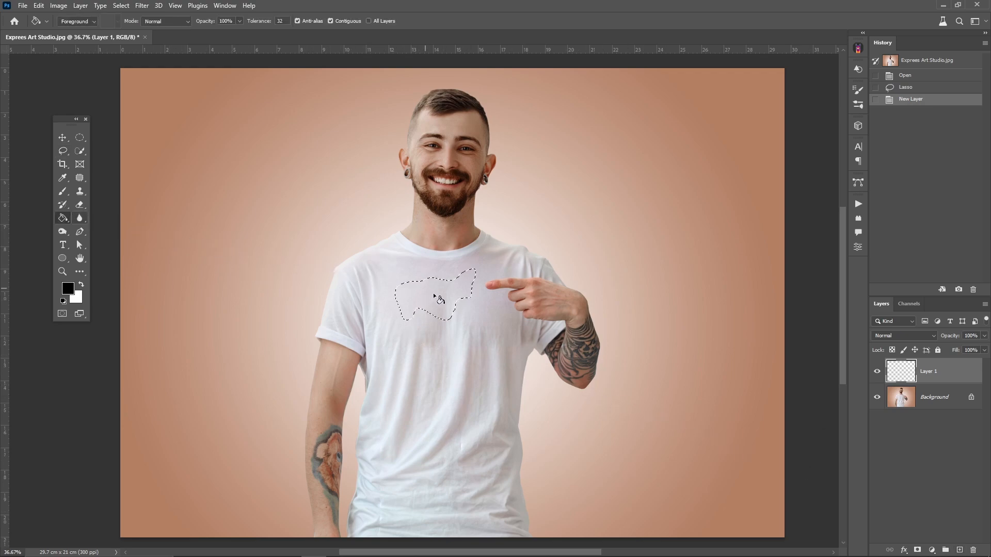
{"action": "left_click", "coordinate": [439, 300]}
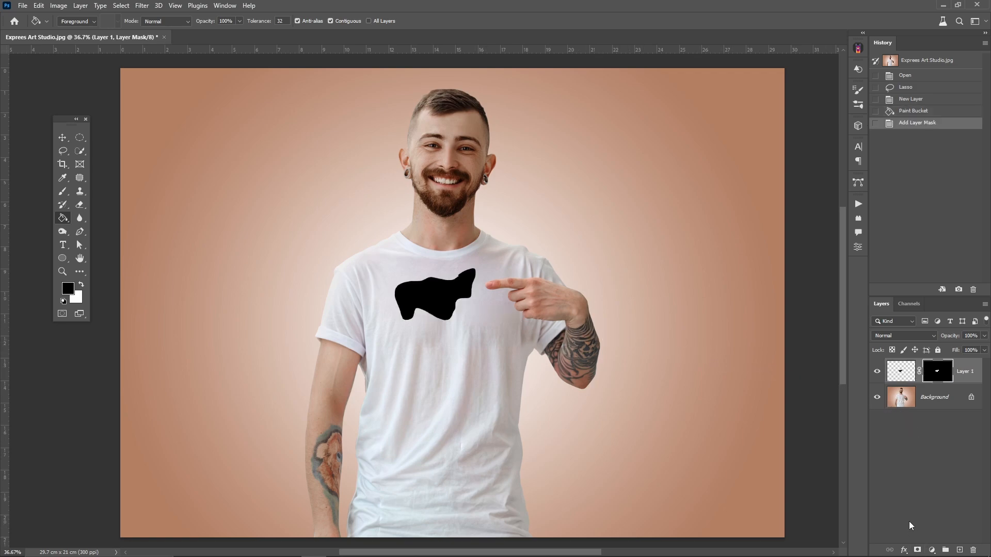
{"action": "mouse_move", "coordinate": [452, 239]}
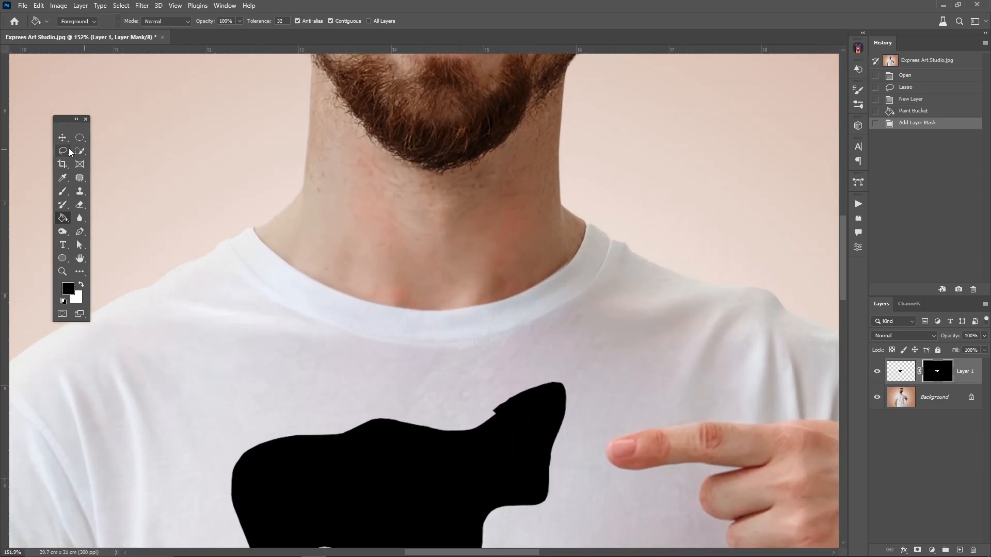
- Lasso a patch of neck skin, copy it to its own layer (Ctrl+J) and move it over the black hole
{"action": "left_click", "coordinate": [62, 150]}
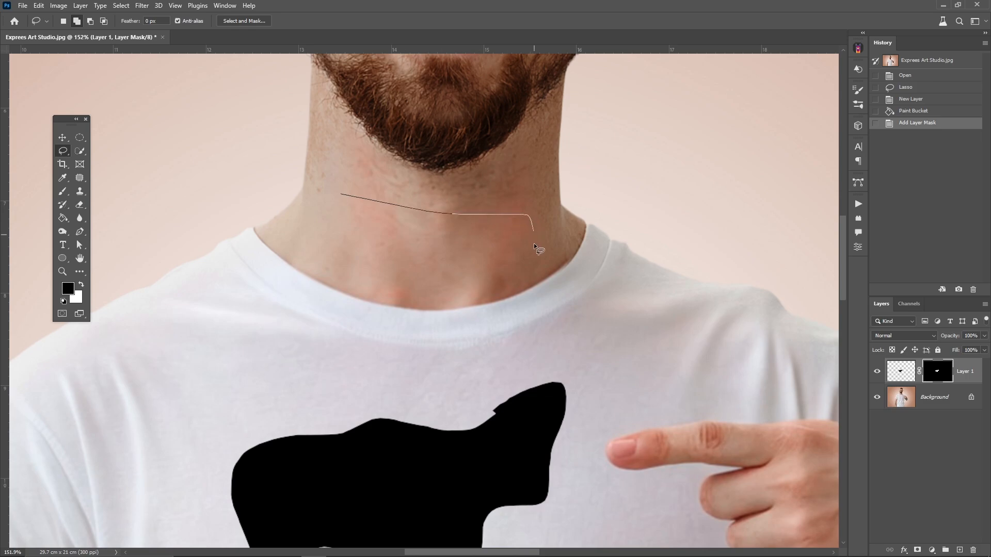
{"action": "left_click_drag", "start_coordinate": [533, 247], "coordinate": [328, 202]}
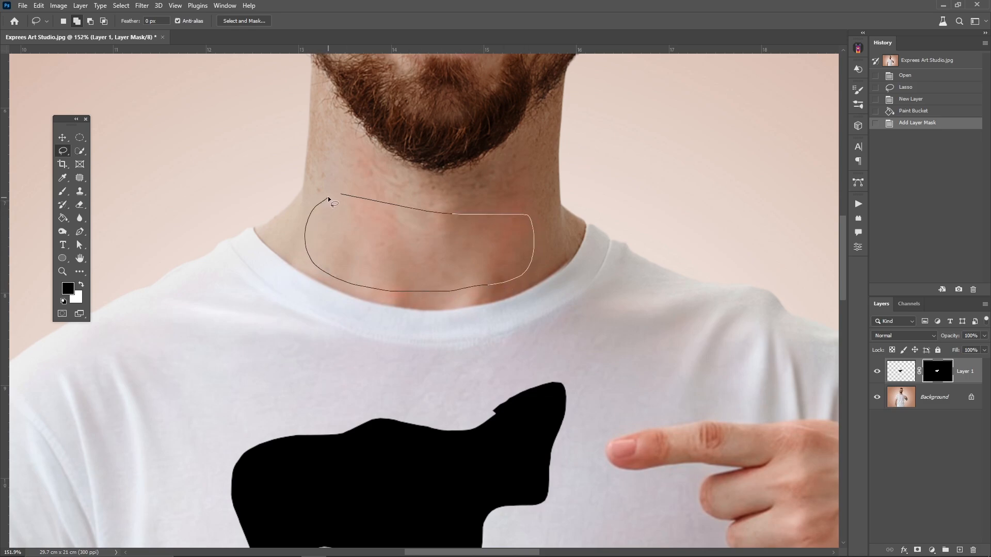
{"action": "left_click", "coordinate": [328, 200]}
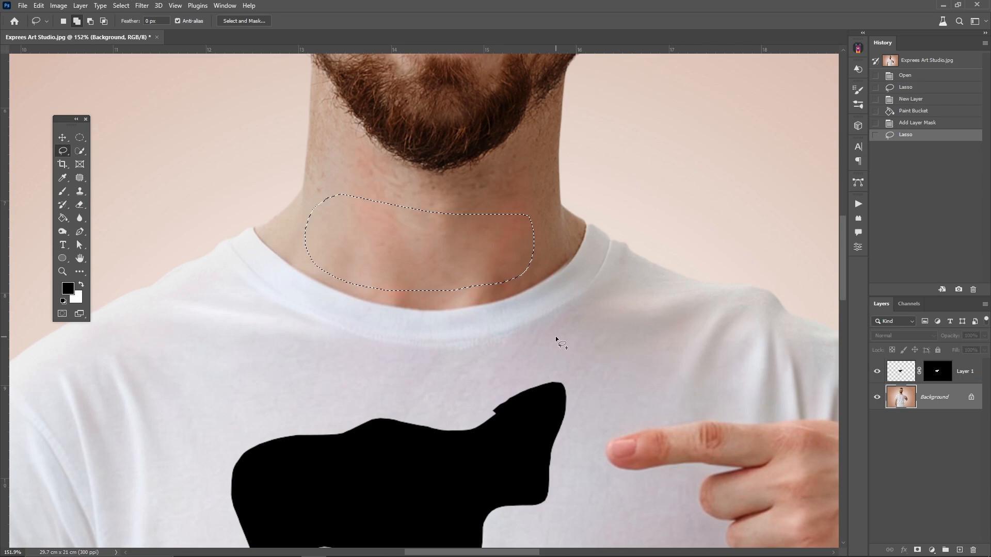
{"action": "key", "text": "ctrl+j"}
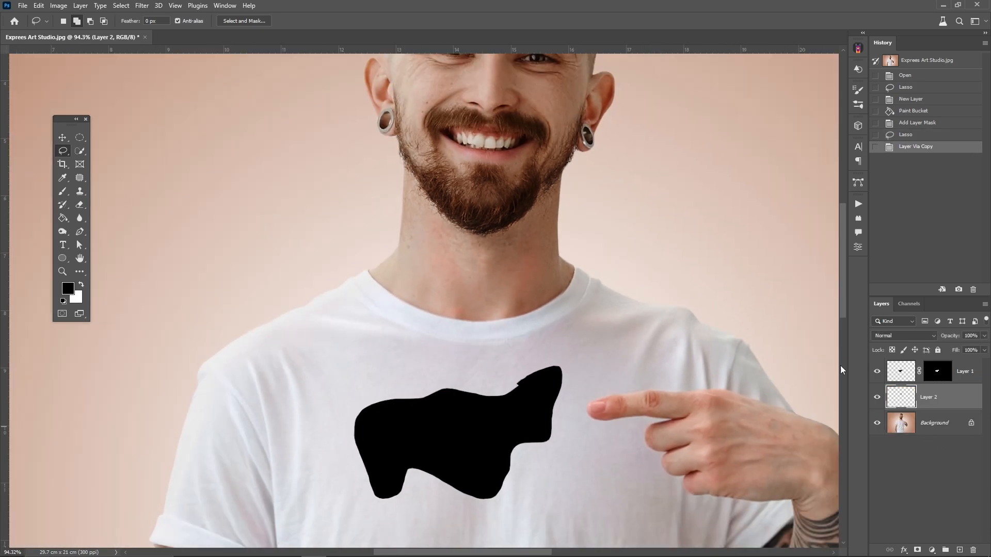
{"action": "left_click", "coordinate": [62, 137]}
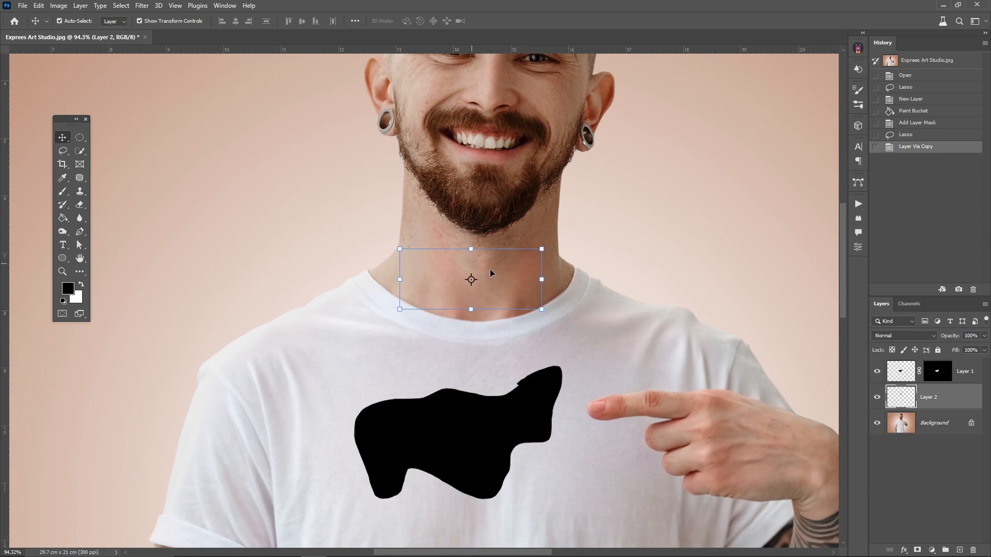
{"action": "left_click_drag", "start_coordinate": [471, 280], "coordinate": [458, 443]}
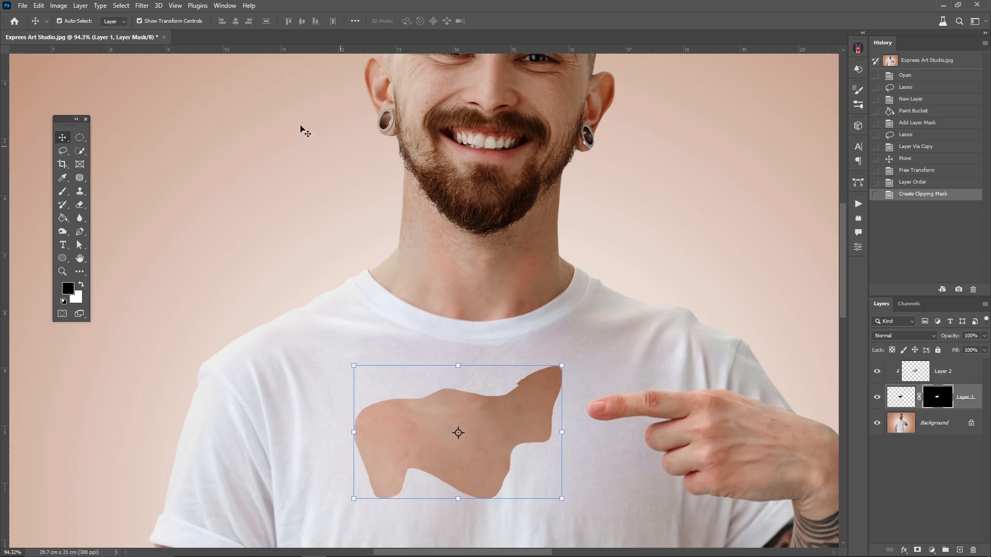
- Bring the hole mask into the Filter Gallery and frame the hole shape in the preview
{"action": "left_click", "coordinate": [141, 5]}
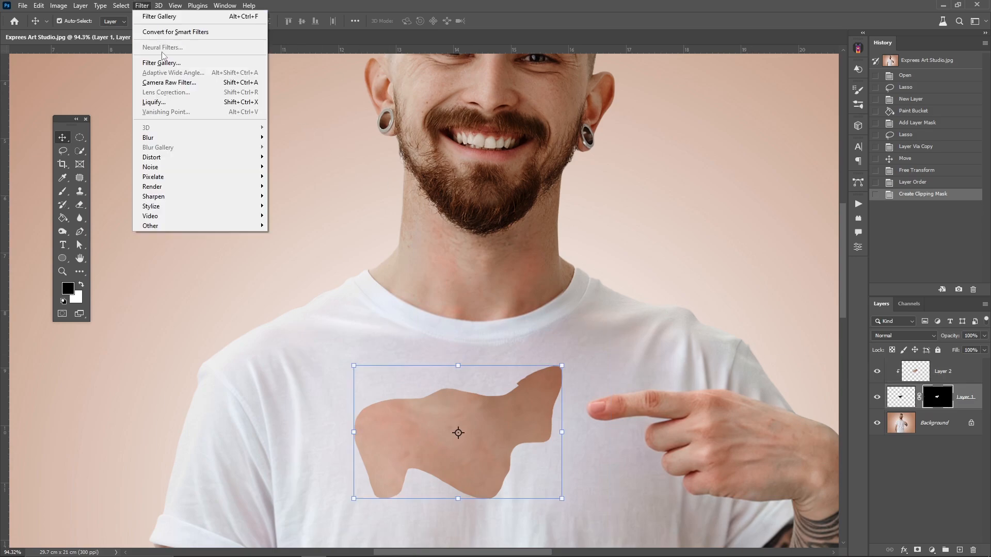
{"action": "left_click", "coordinate": [159, 63]}
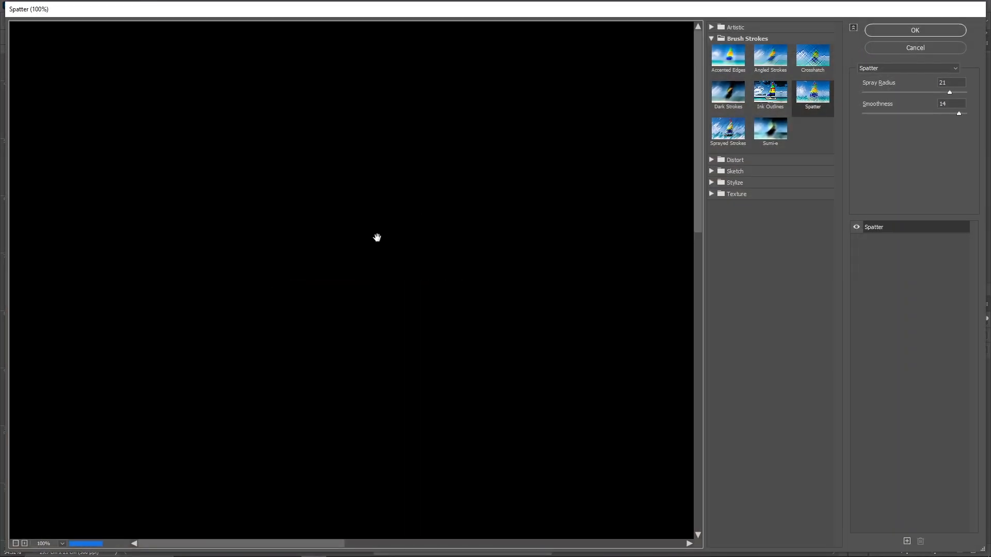
{"action": "left_click", "coordinate": [378, 238]}
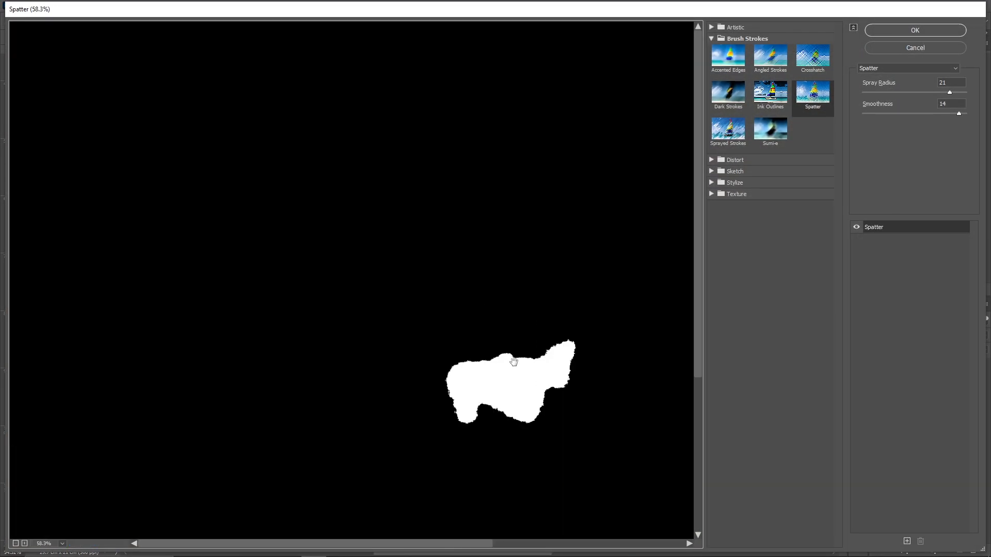
{"action": "left_click_drag", "start_coordinate": [512, 360], "coordinate": [392, 360]}
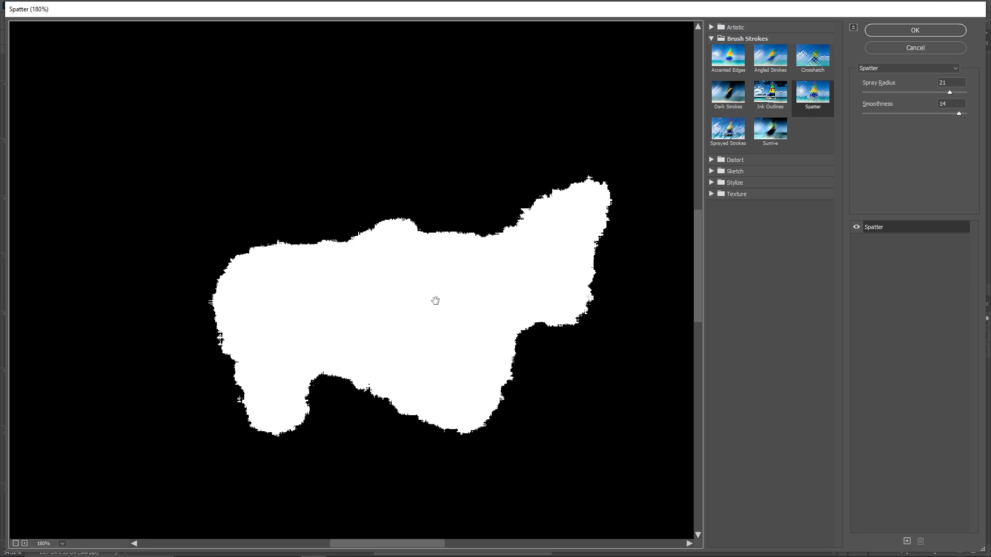
{"action": "left_click_drag", "start_coordinate": [434, 300], "coordinate": [408, 227]}
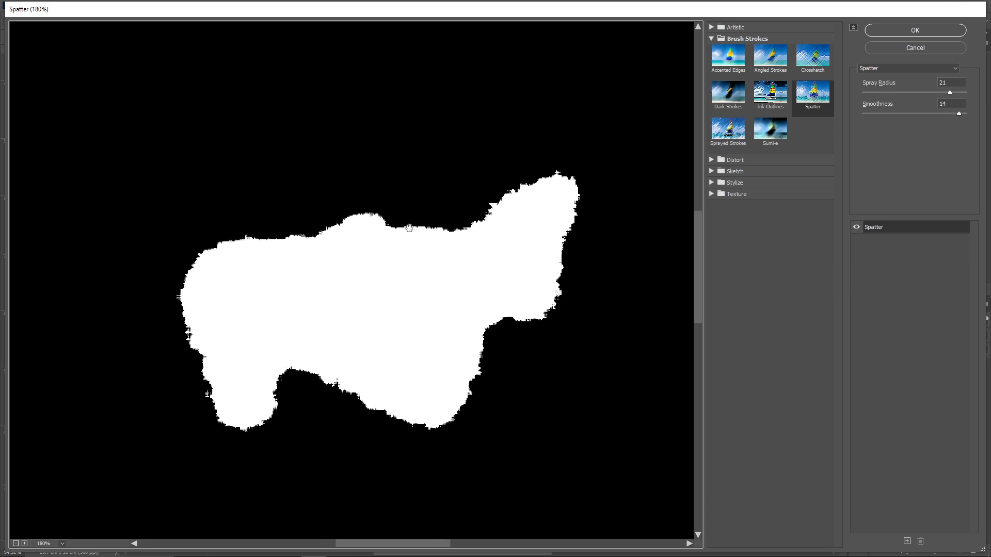
{"action": "mouse_move", "coordinate": [814, 104]}
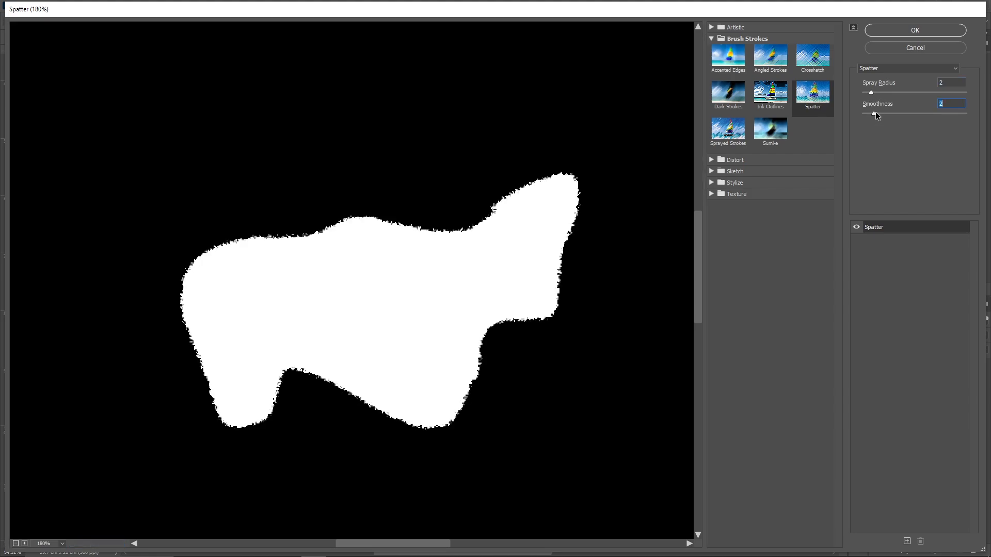
- Apply a Spatter filter with Spray Radius 20 and Smoothness 12 to roughen the hole's edges
{"action": "left_click_drag", "start_coordinate": [870, 91], "coordinate": [927, 92]}
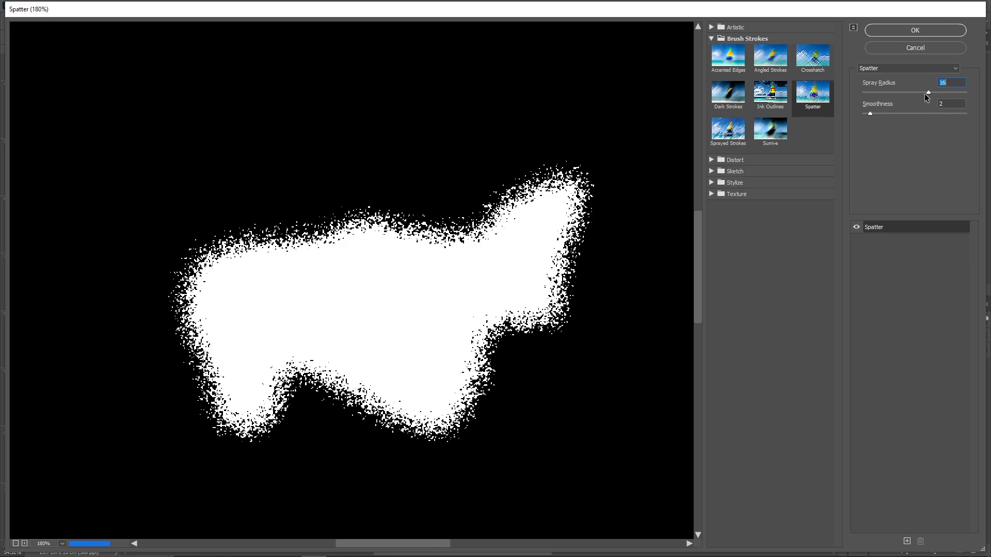
{"action": "type", "text": "12"}
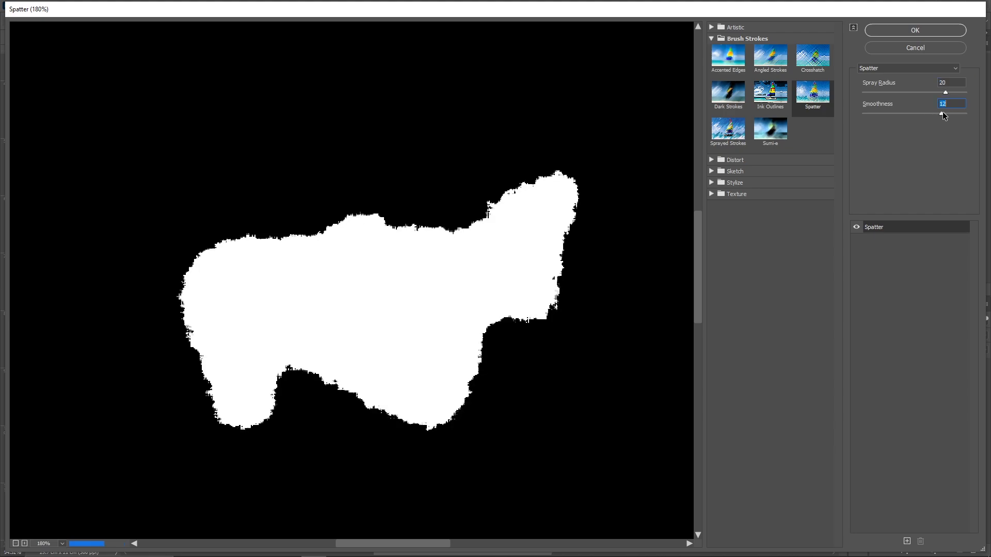
{"action": "left_click", "coordinate": [914, 30]}
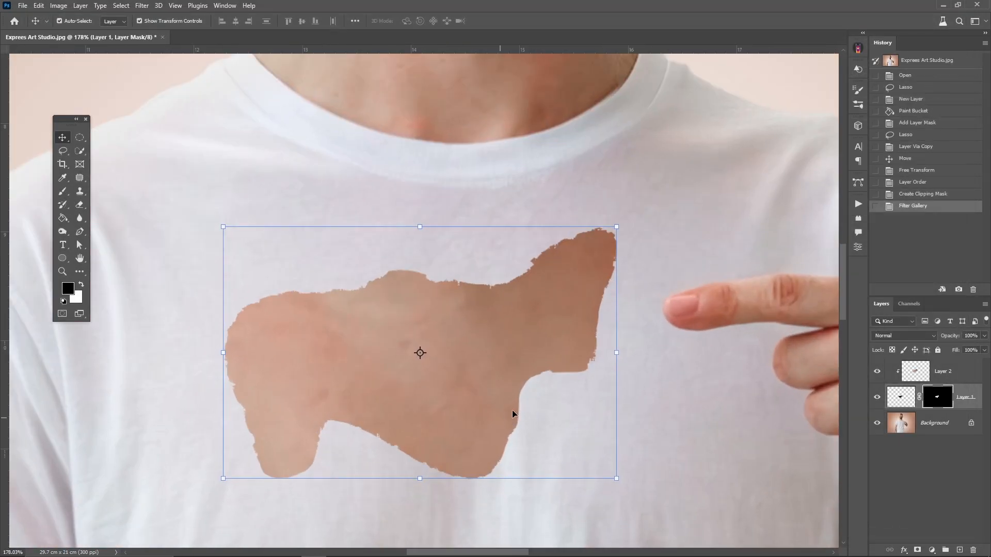
{"action": "mouse_move", "coordinate": [374, 407]}
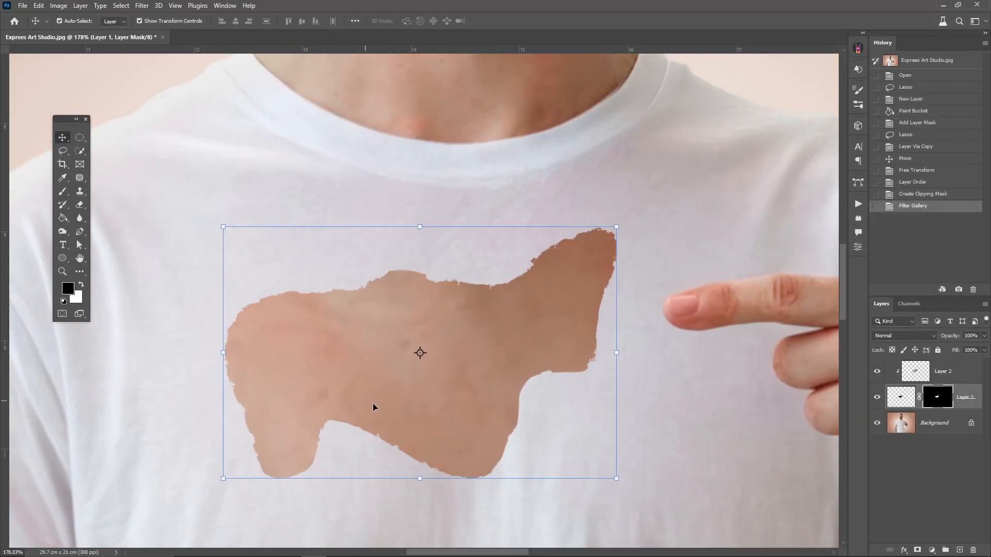
{"action": "right_click", "coordinate": [900, 396]}
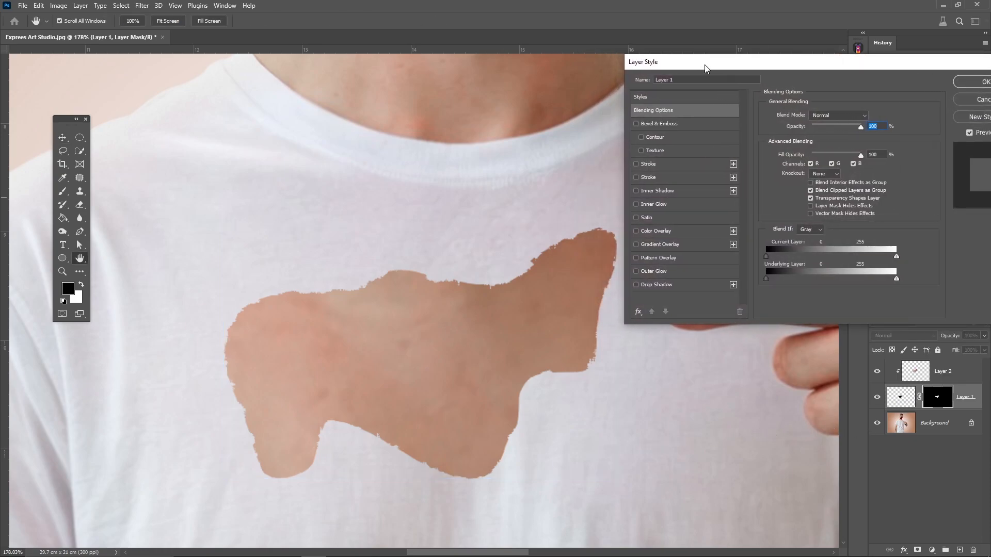
{"action": "mouse_move", "coordinate": [703, 136]}
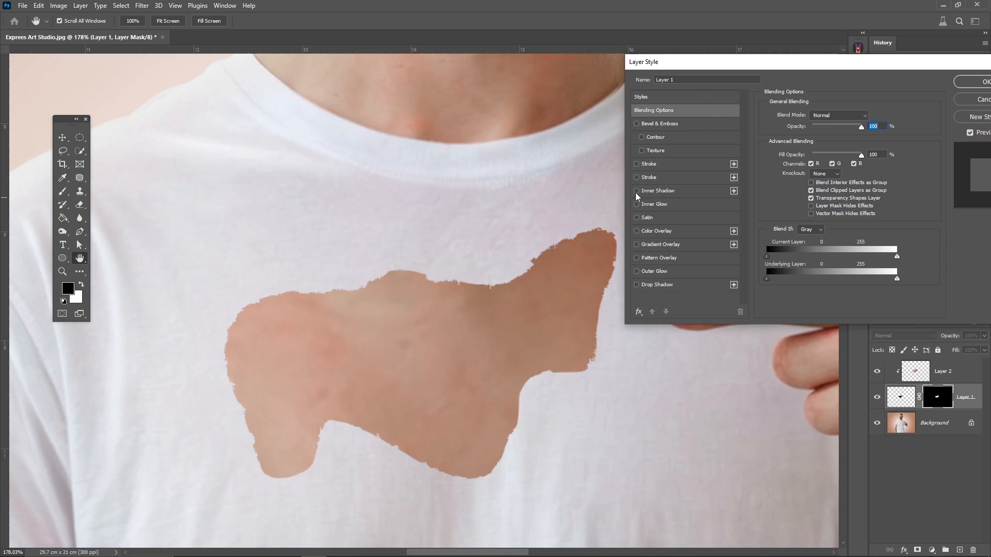
- Add an inner shadow to the hole with reduced distance and adjusted size
{"action": "left_click", "coordinate": [637, 191]}
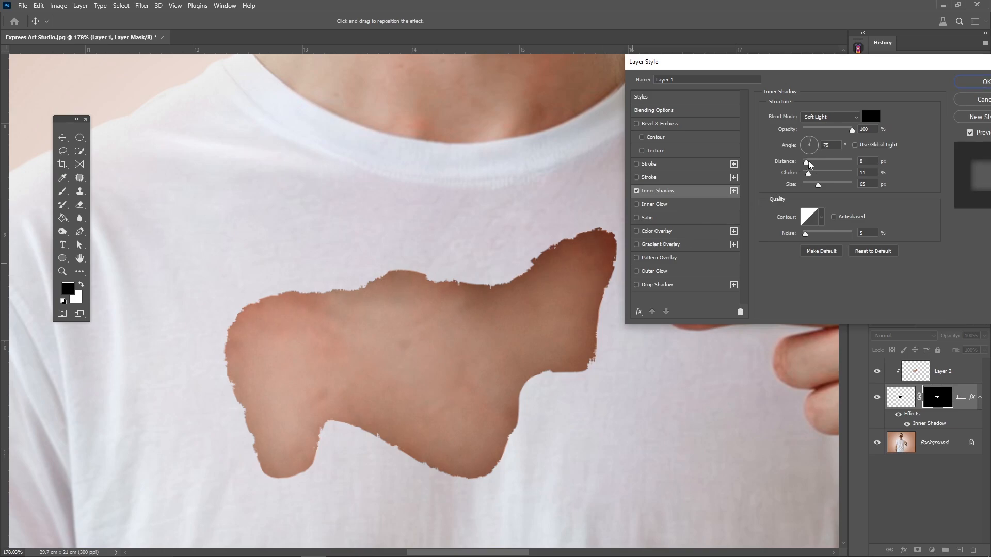
{"action": "left_click_drag", "start_coordinate": [810, 162], "coordinate": [804, 162]}
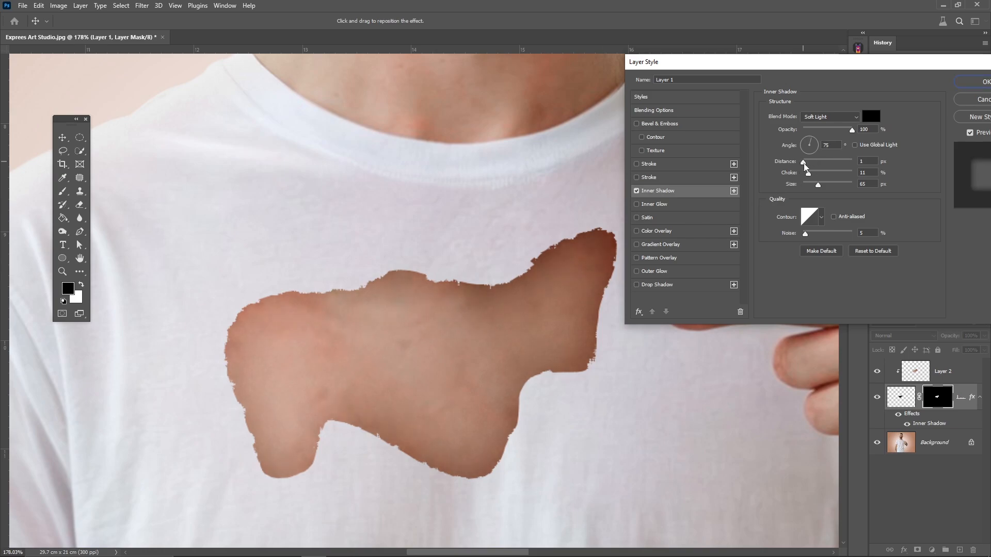
{"action": "left_click_drag", "start_coordinate": [818, 183], "coordinate": [827, 184]}
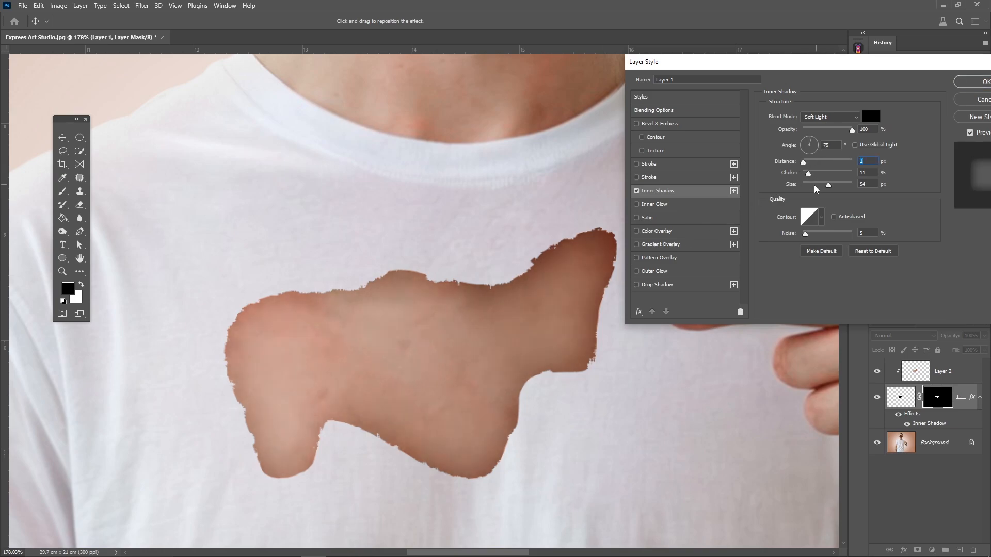
{"action": "left_click_drag", "start_coordinate": [828, 183], "coordinate": [815, 184]}
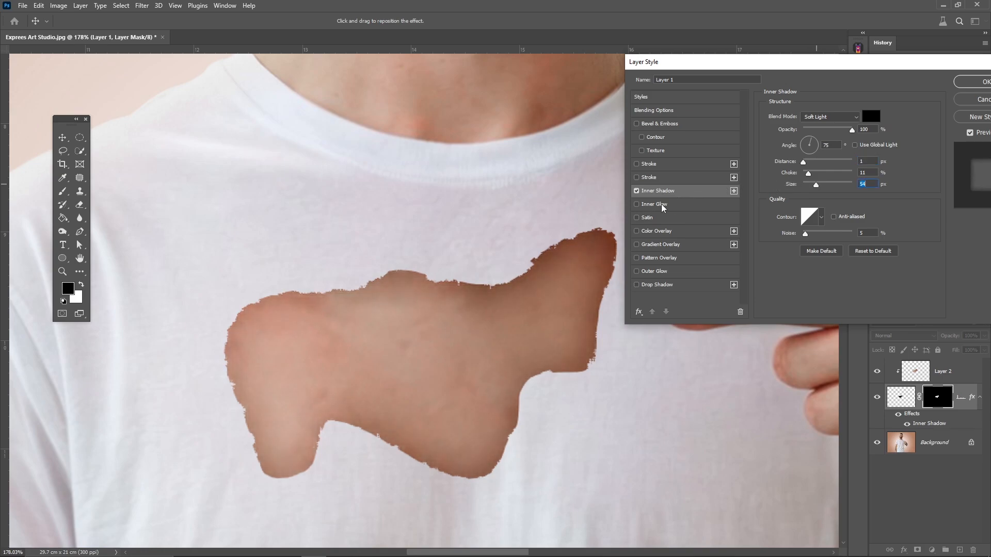
- Add a black Hard Light inner glow at 40 px size and switch on an outer glow
{"action": "left_click", "coordinate": [636, 205]}
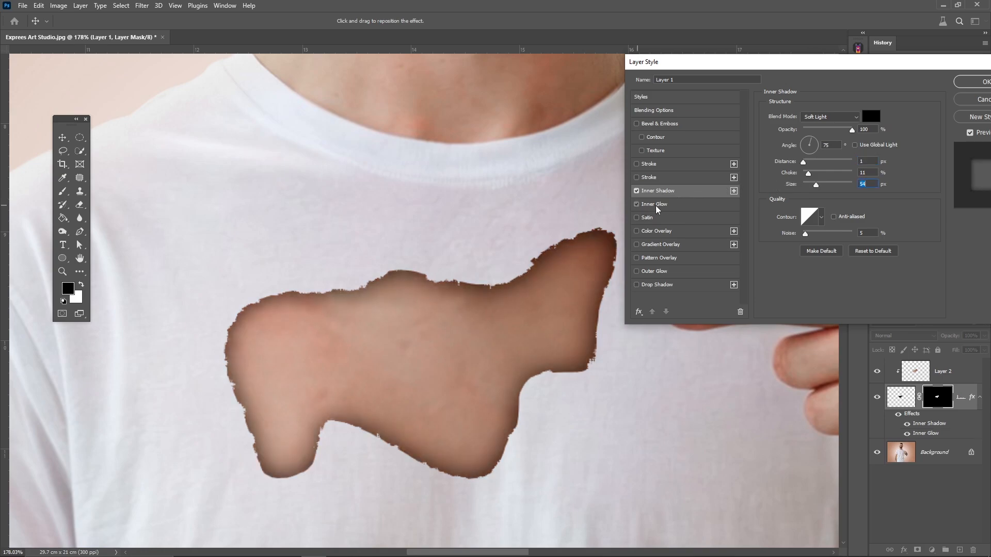
{"action": "left_click", "coordinate": [655, 204]}
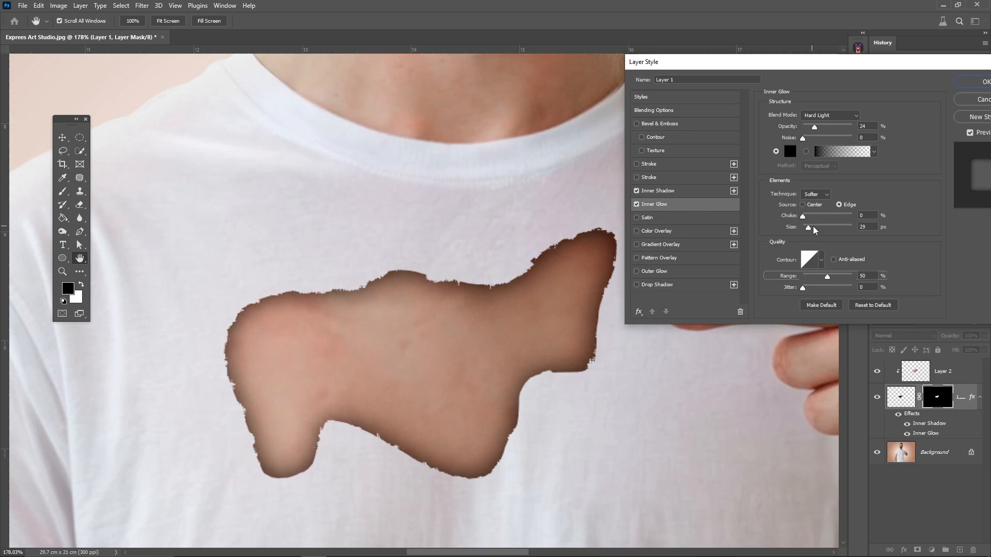
{"action": "left_click_drag", "start_coordinate": [811, 227], "coordinate": [806, 228]}
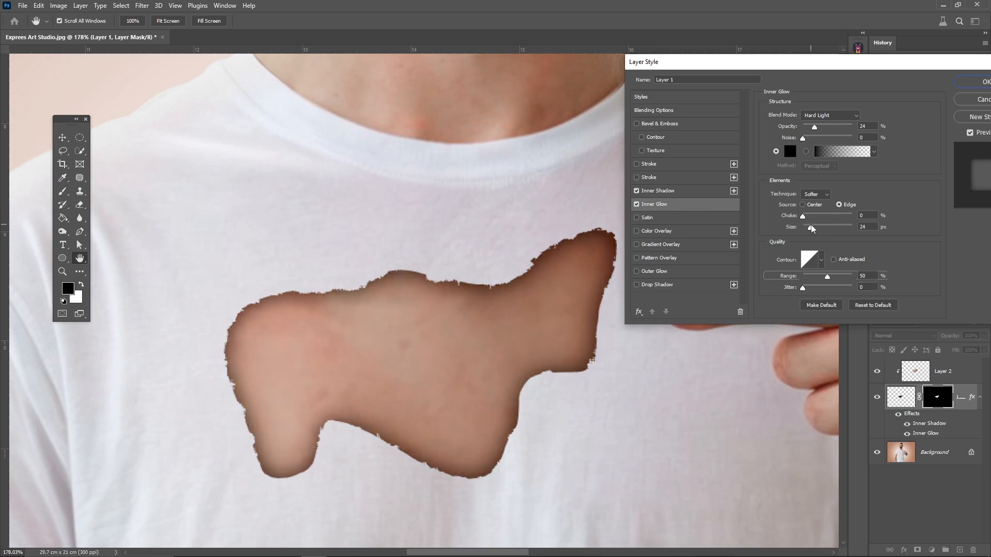
{"action": "left_click_drag", "start_coordinate": [813, 226], "coordinate": [840, 226]}
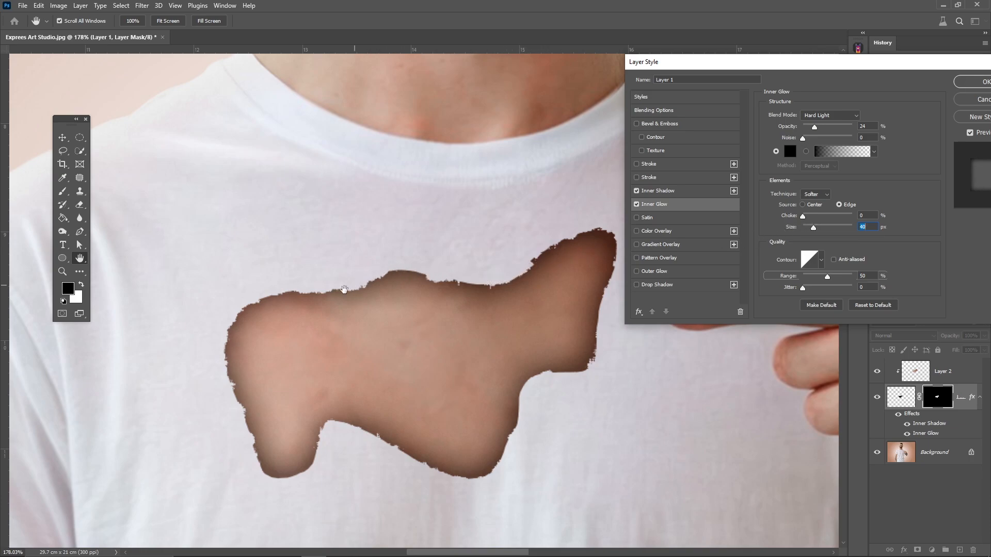
{"action": "mouse_move", "coordinate": [550, 279]}
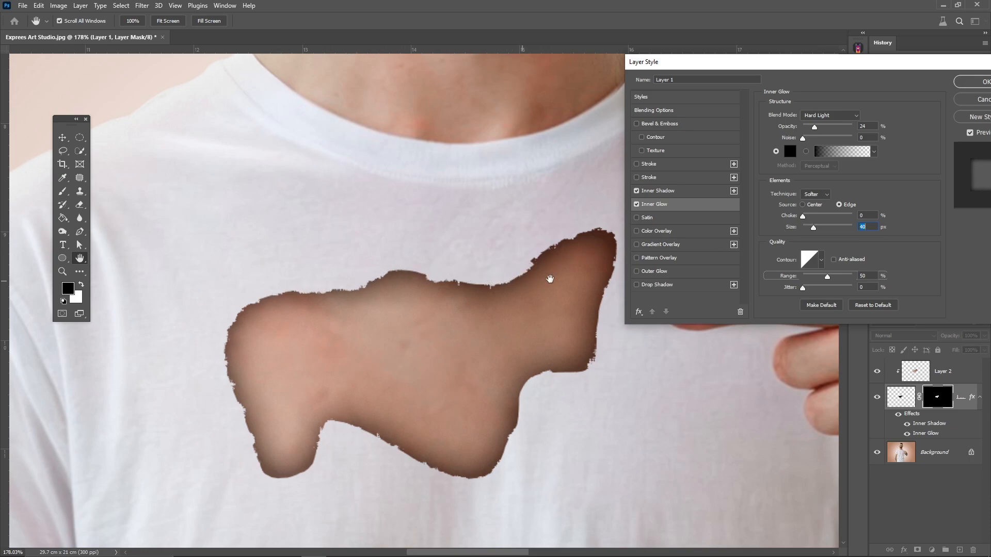
{"action": "left_click", "coordinate": [637, 271]}
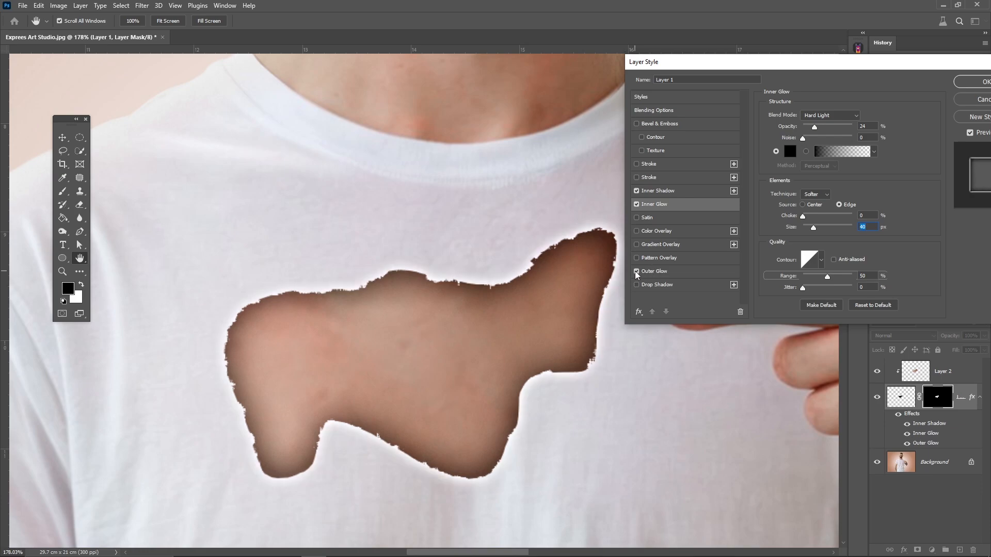
- Set a white outer glow with smaller size and 64% opacity, and apply the layer styles
{"action": "left_click", "coordinate": [656, 272]}
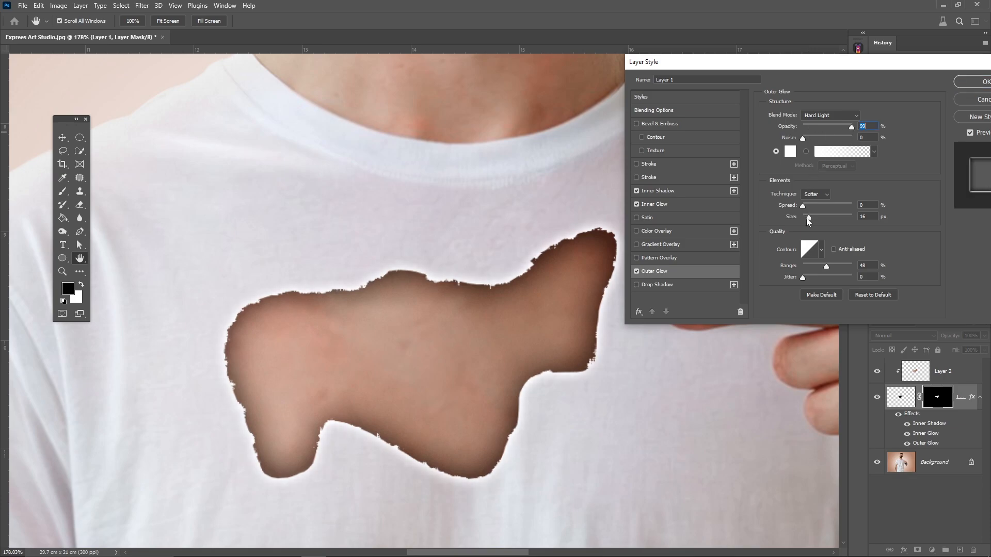
{"action": "left_click_drag", "start_coordinate": [828, 215], "coordinate": [807, 216]}
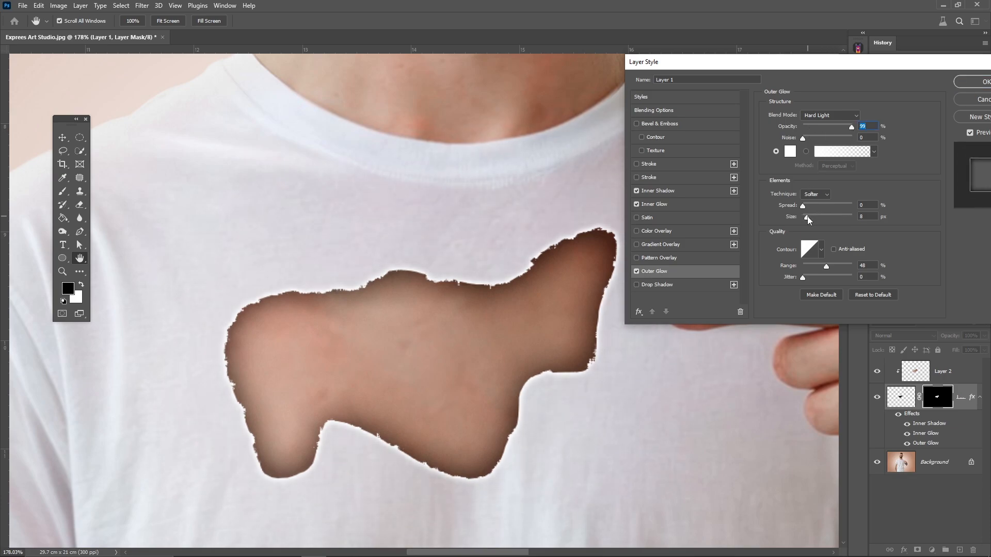
{"action": "left_click_drag", "start_coordinate": [804, 217], "coordinate": [803, 217]}
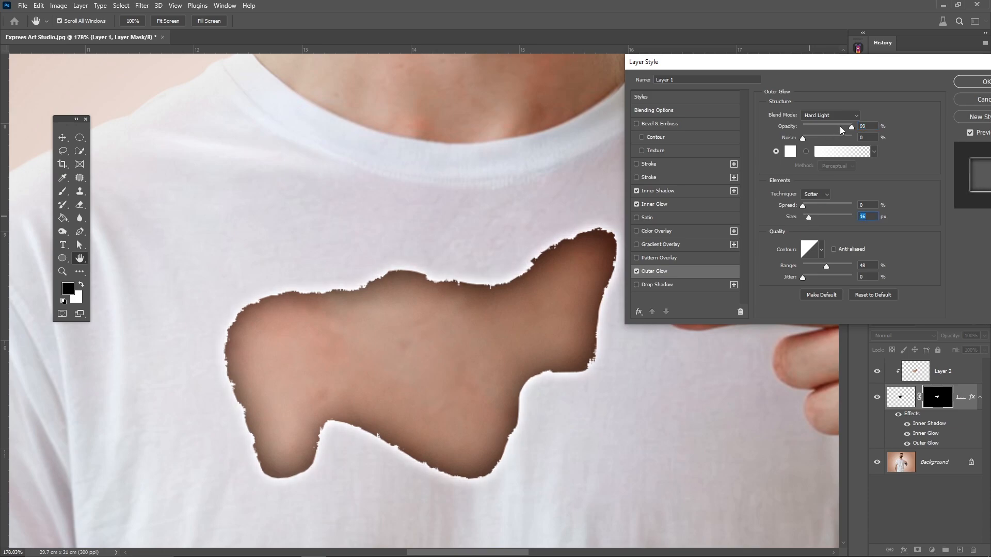
{"action": "left_click_drag", "start_coordinate": [850, 126], "coordinate": [840, 126]}
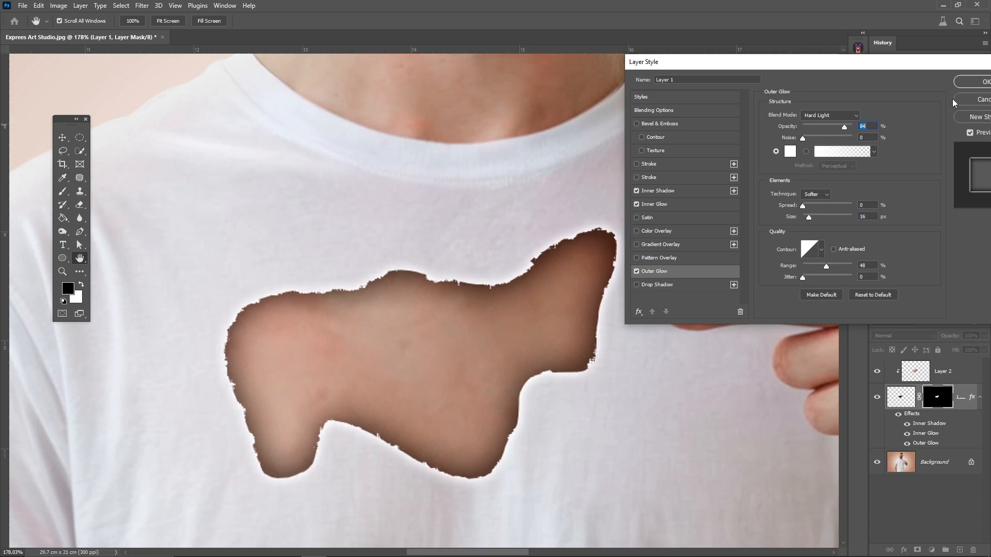
{"action": "left_click", "coordinate": [981, 81]}
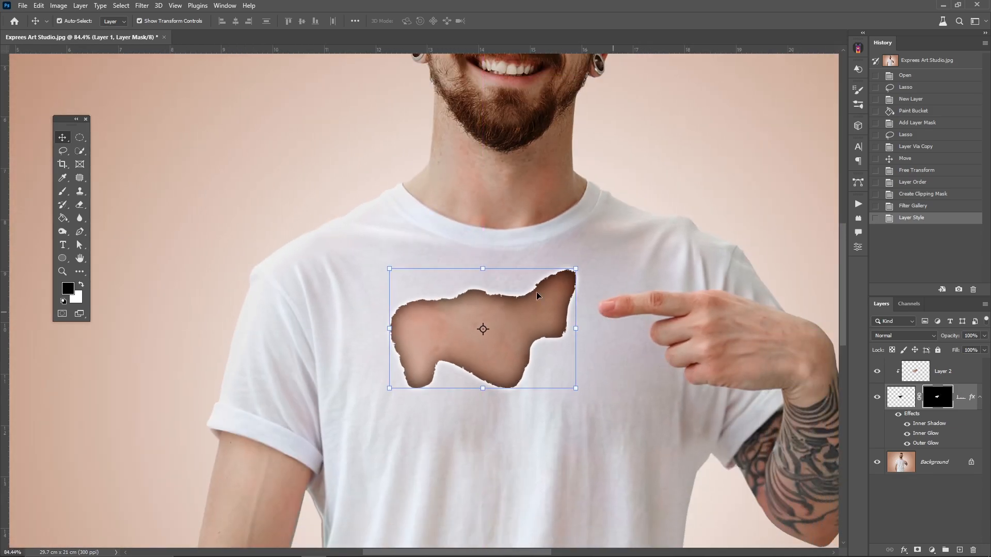
- Paint white thread strands with a strand brush along the left, right, top and bottom edges of the hole
{"action": "left_click", "coordinate": [63, 192]}
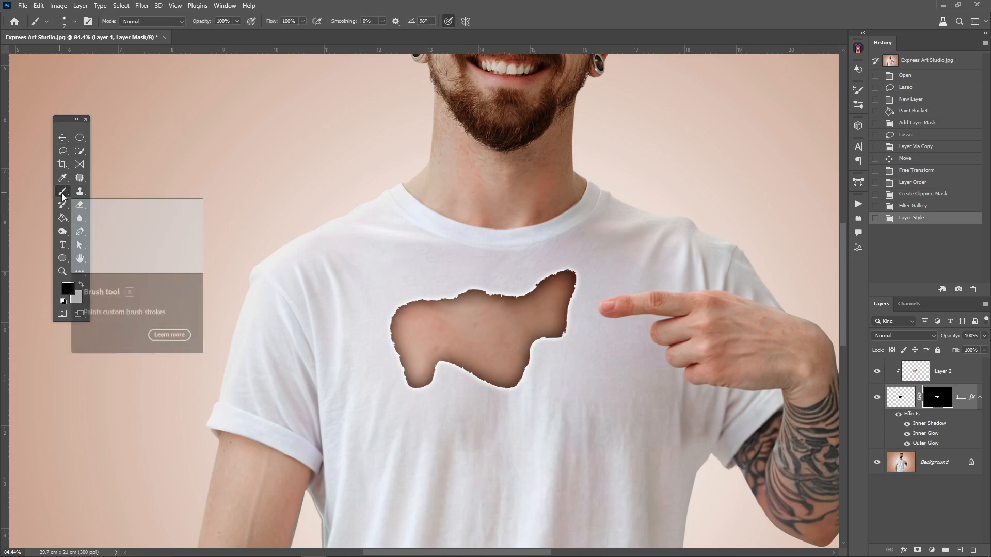
{"action": "mouse_move", "coordinate": [312, 285]}
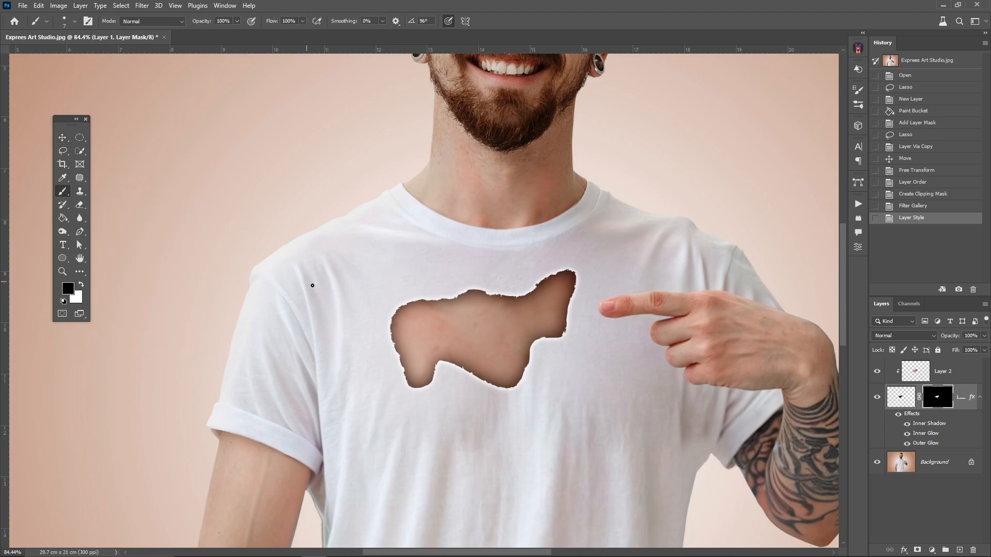
{"action": "left_click_drag", "start_coordinate": [437, 317], "coordinate": [443, 363]}
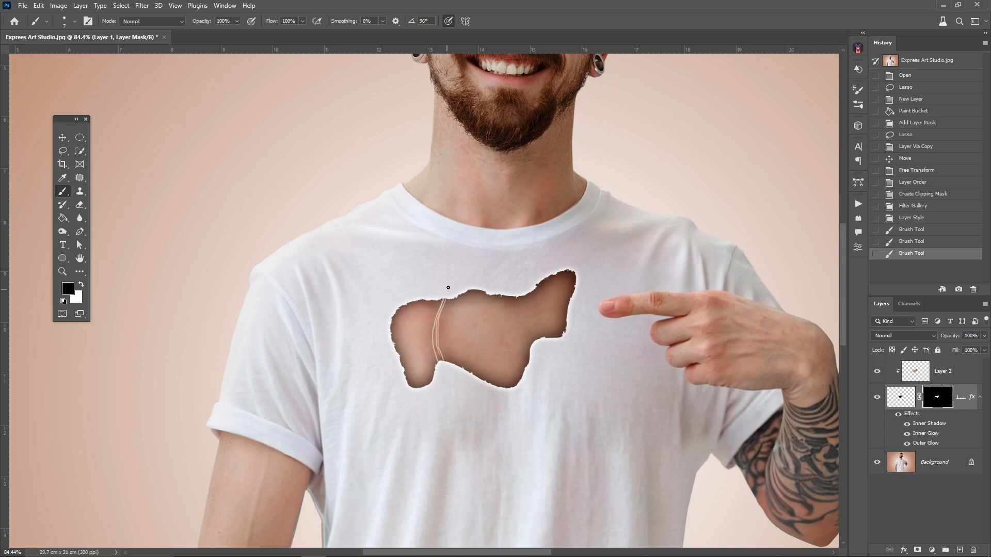
{"action": "left_click_drag", "start_coordinate": [448, 288], "coordinate": [403, 326]}
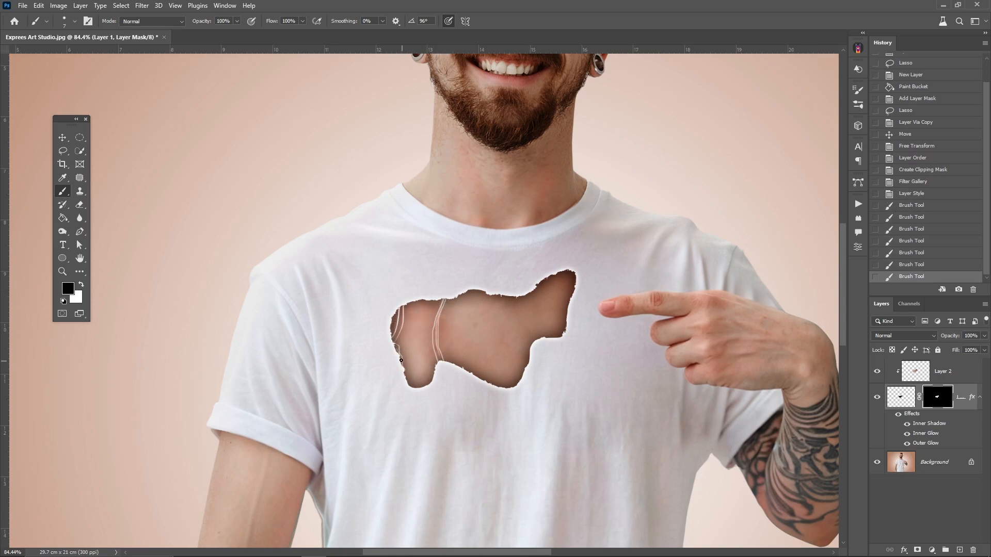
{"action": "left_click_drag", "start_coordinate": [401, 361], "coordinate": [436, 381]}
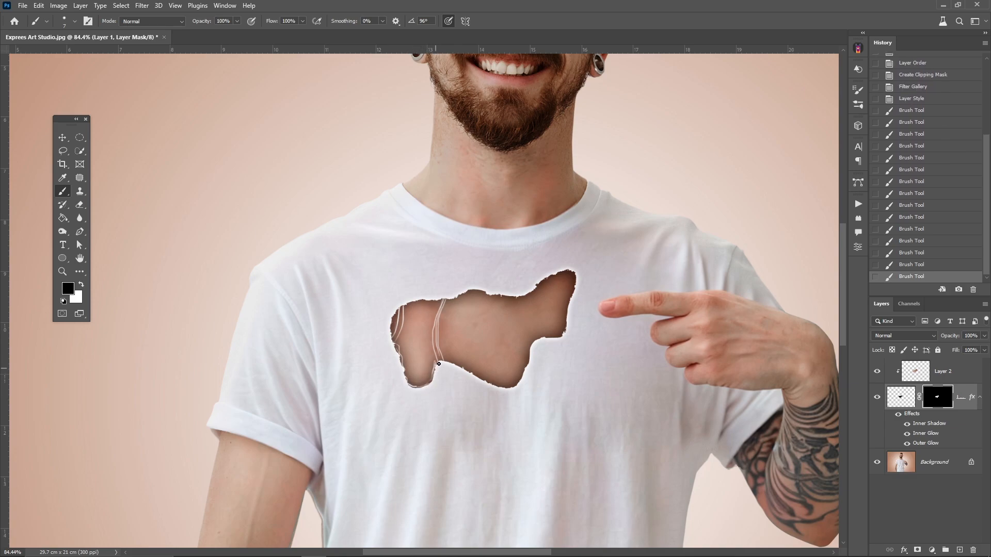
{"action": "left_click_drag", "start_coordinate": [439, 363], "coordinate": [505, 385]}
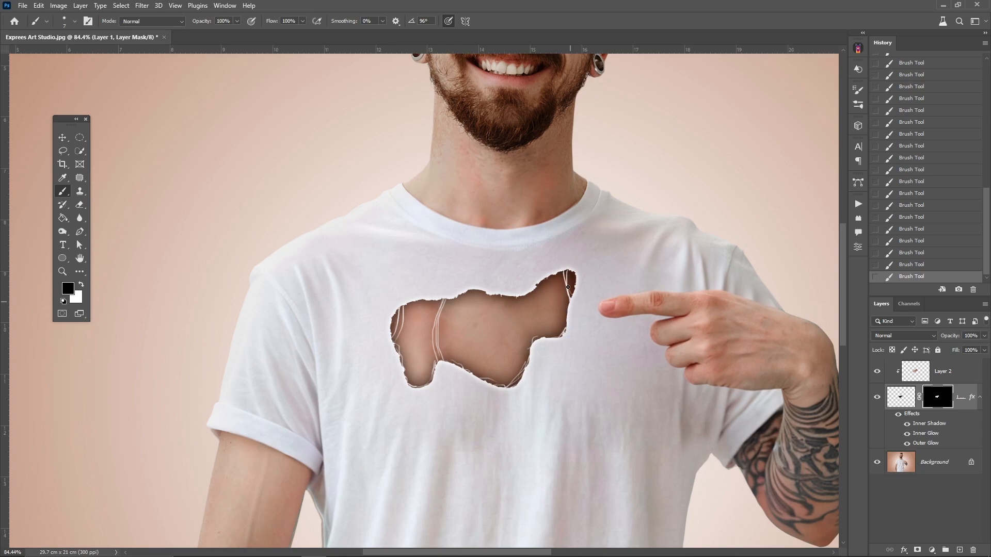
{"action": "left_click_drag", "start_coordinate": [567, 286], "coordinate": [534, 340]}
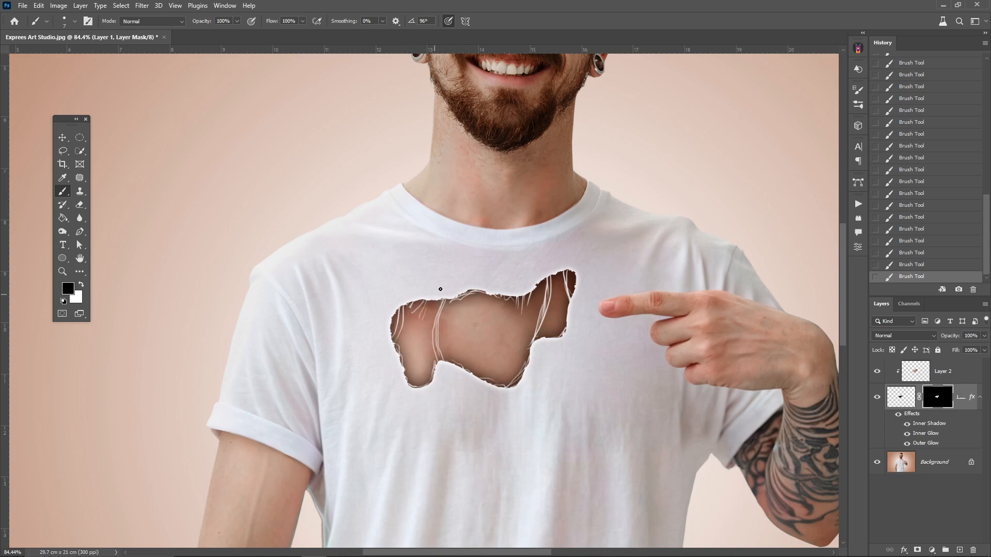
{"action": "left_click_drag", "start_coordinate": [441, 289], "coordinate": [431, 356]}
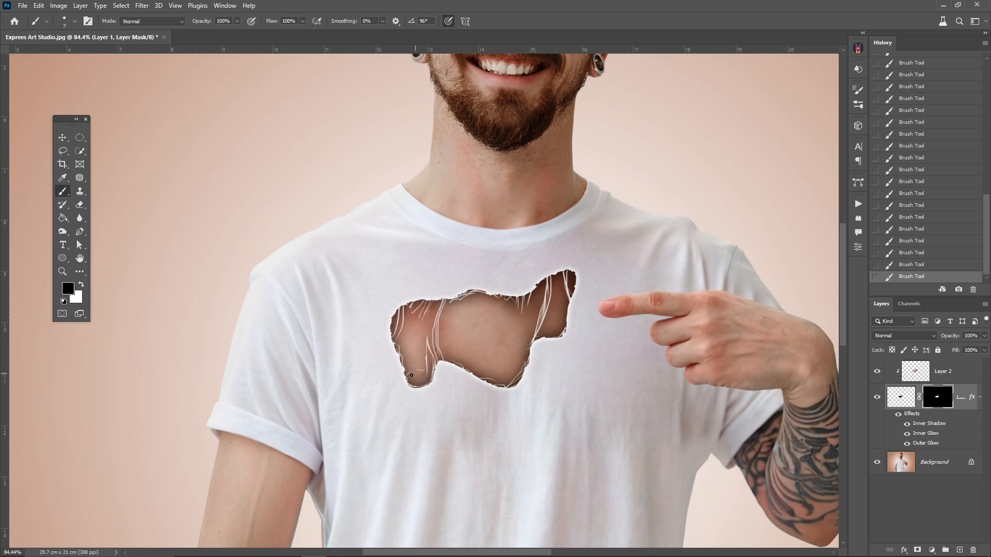
{"action": "left_click_drag", "start_coordinate": [412, 375], "coordinate": [417, 378]}
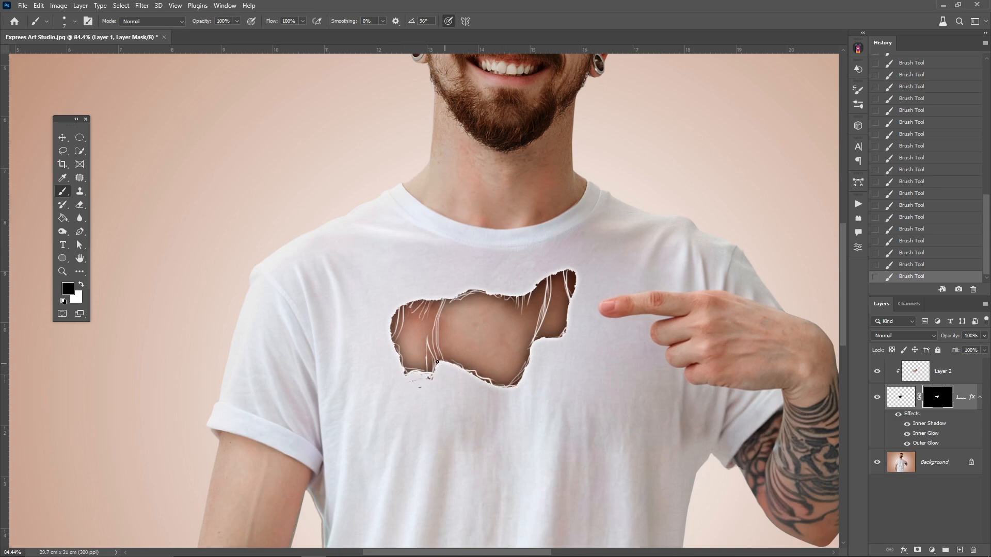
{"action": "left_click_drag", "start_coordinate": [438, 362], "coordinate": [497, 379]}
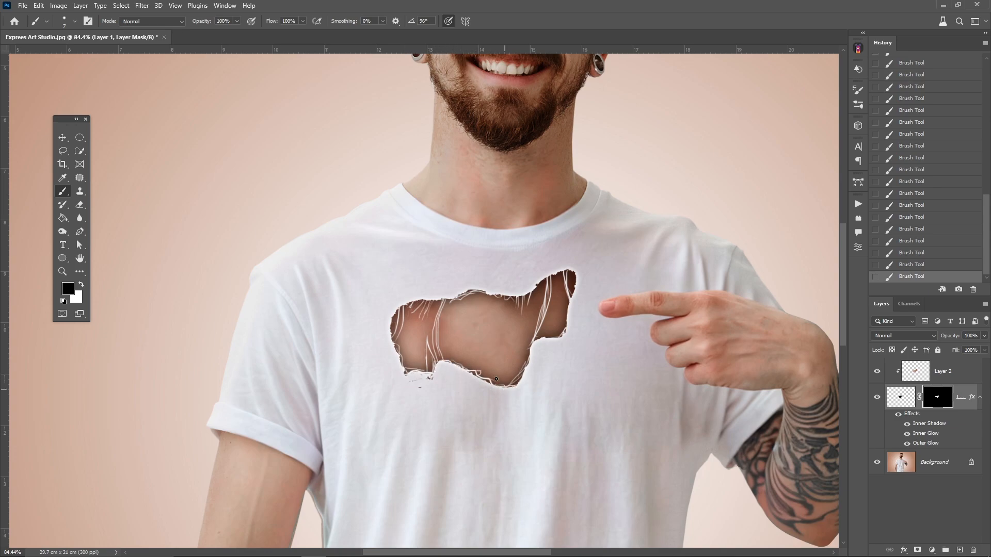
{"action": "left_click_drag", "start_coordinate": [495, 379], "coordinate": [454, 374]}
{"action": "type", "text": "HELLO"}
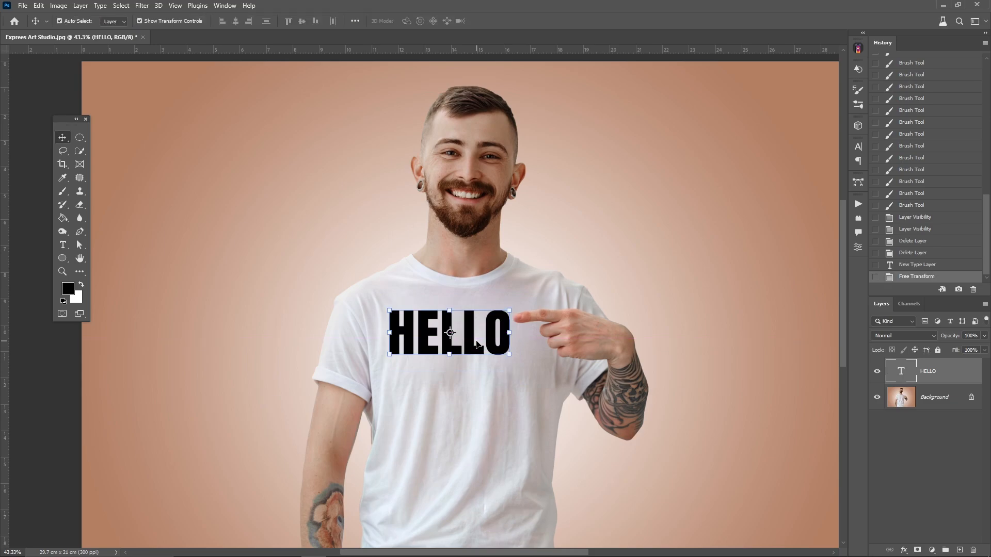
- Commit the resized HELLO text placed across the shirt's chest
{"action": "left_click", "coordinate": [917, 550]}
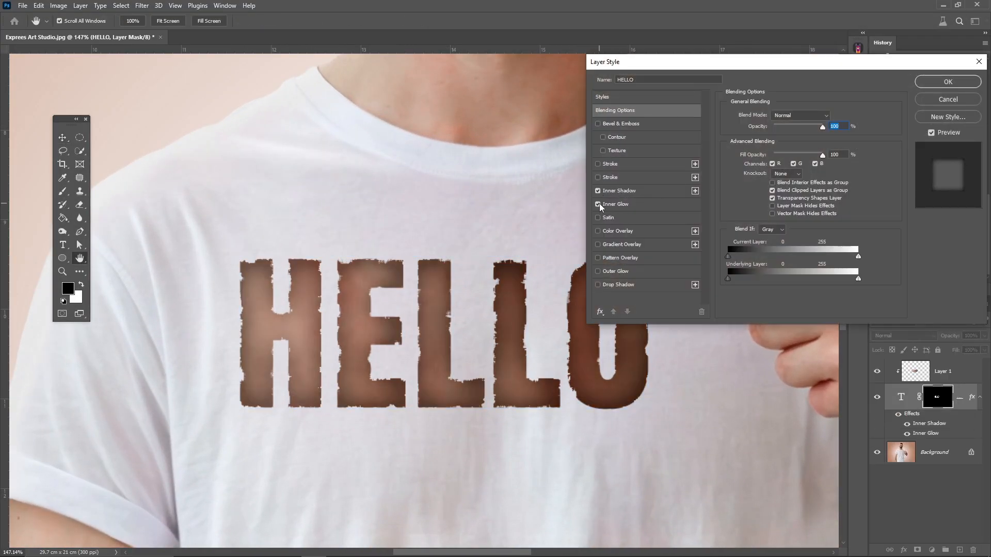
- Enable an inner glow on the torn HELLO letters
{"action": "left_click", "coordinate": [947, 81]}
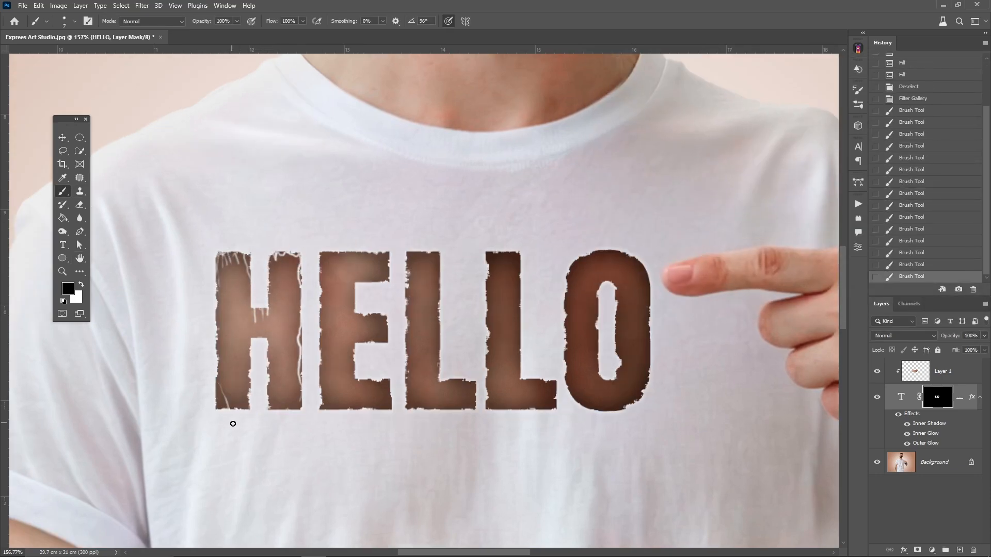
- Paint white thread strands across the H, E, both Ls and the O of HELLO
{"action": "left_click_drag", "start_coordinate": [232, 424], "coordinate": [265, 408]}
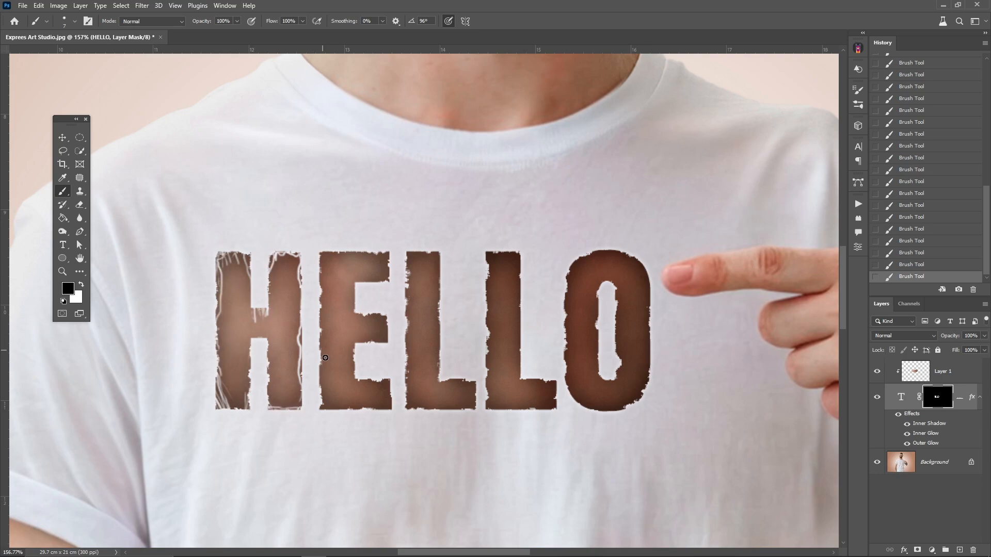
{"action": "left_click_drag", "start_coordinate": [325, 358], "coordinate": [390, 414]}
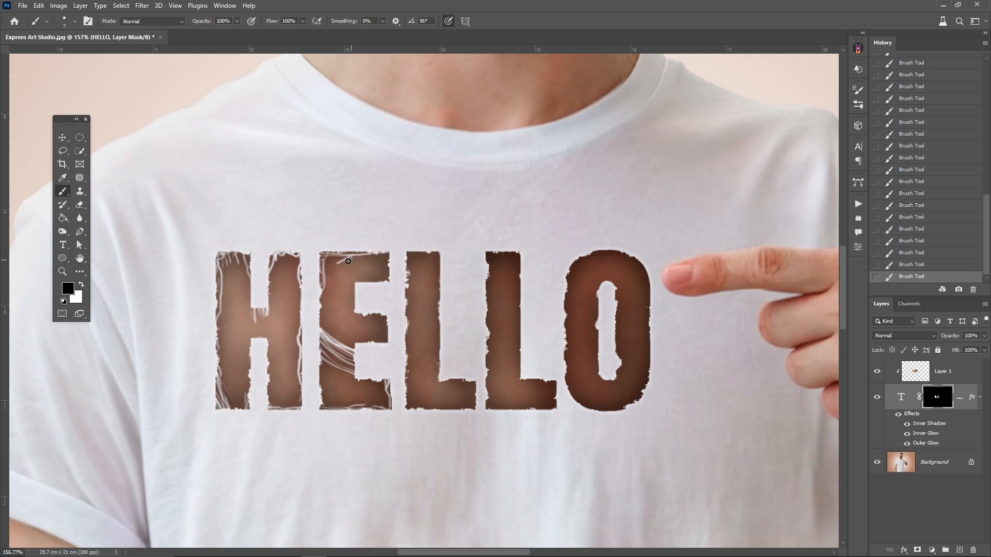
{"action": "left_click_drag", "start_coordinate": [348, 261], "coordinate": [395, 361]}
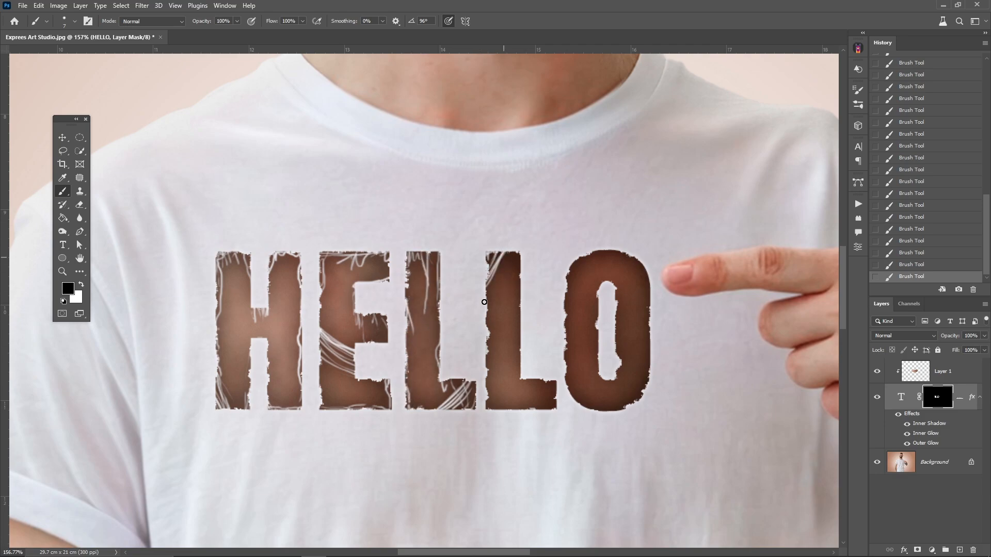
{"action": "left_click_drag", "start_coordinate": [484, 303], "coordinate": [547, 408]}
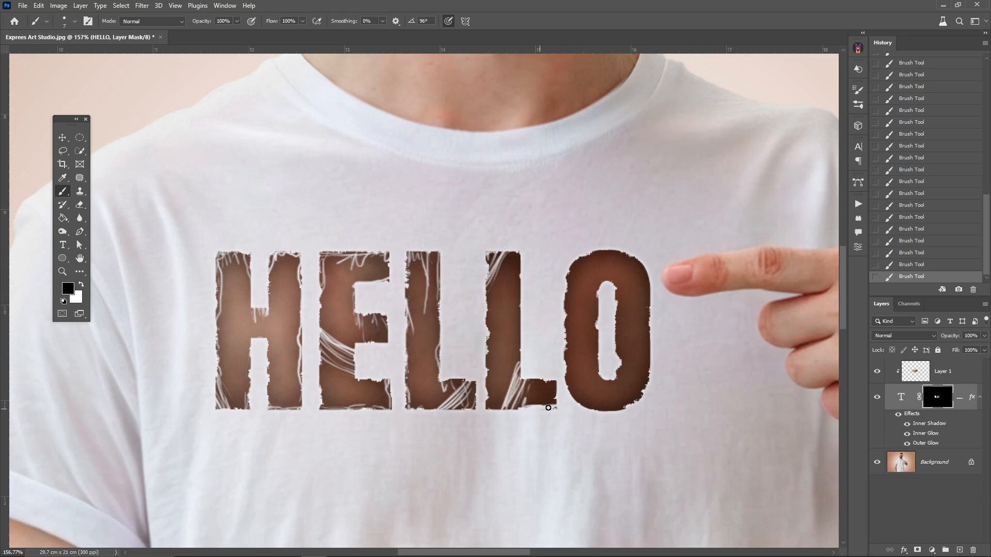
{"action": "left_click_drag", "start_coordinate": [548, 408], "coordinate": [436, 320]}
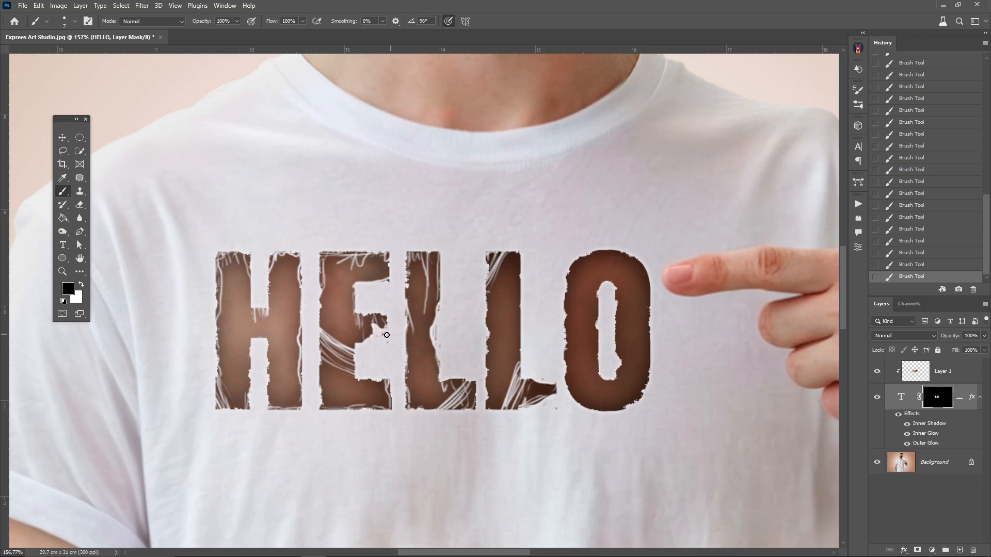
{"action": "left_click_drag", "start_coordinate": [387, 334], "coordinate": [602, 350]}
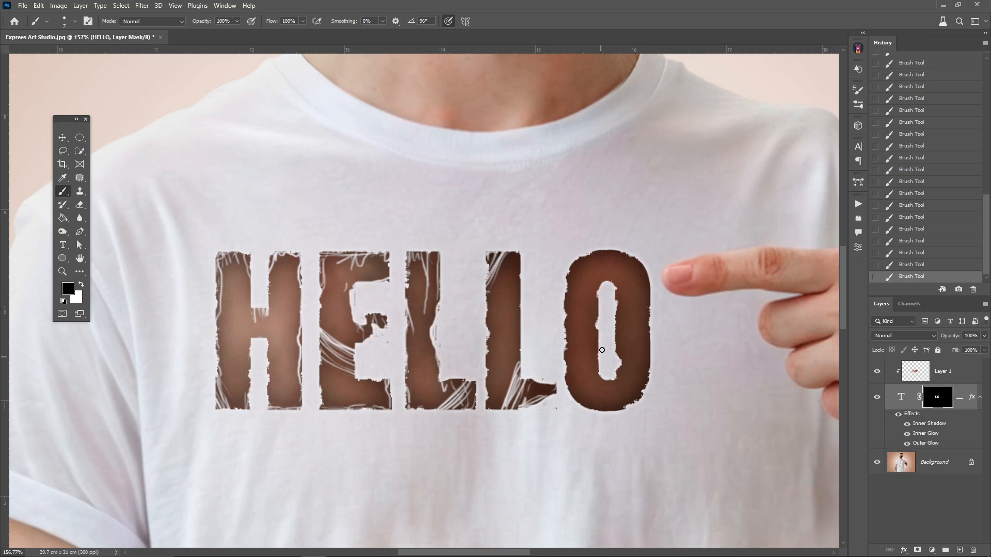
{"action": "left_click_drag", "start_coordinate": [602, 350], "coordinate": [599, 408]}
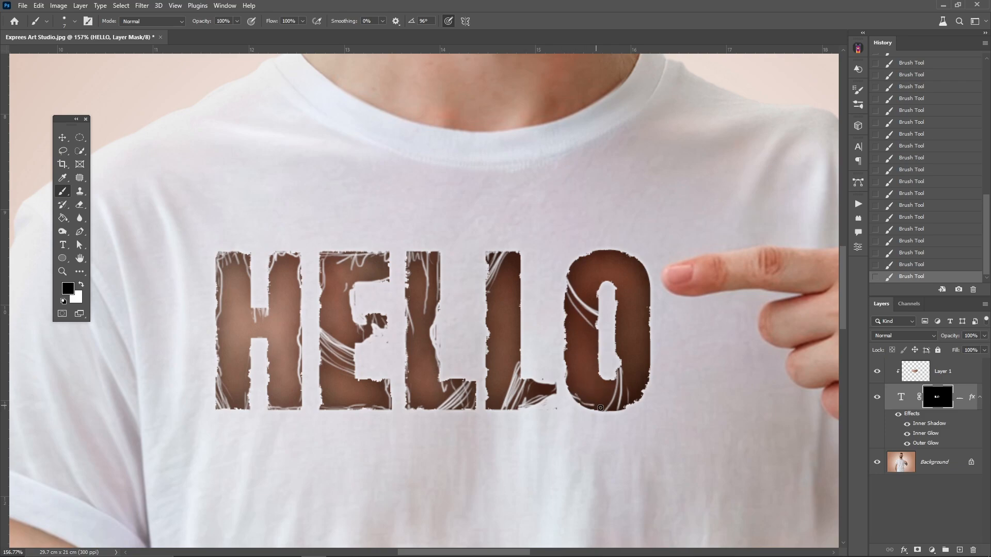
{"action": "left_click_drag", "start_coordinate": [598, 407], "coordinate": [620, 271]}
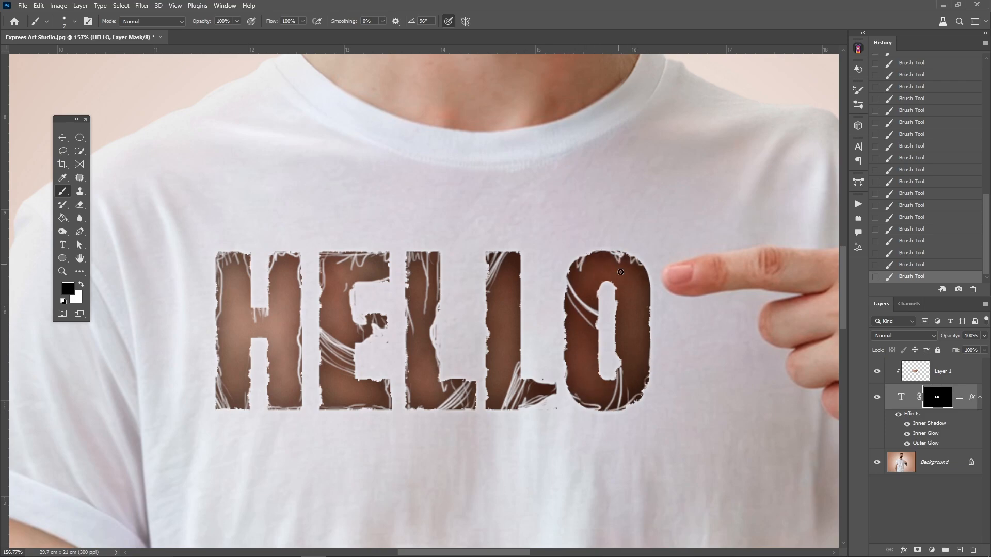